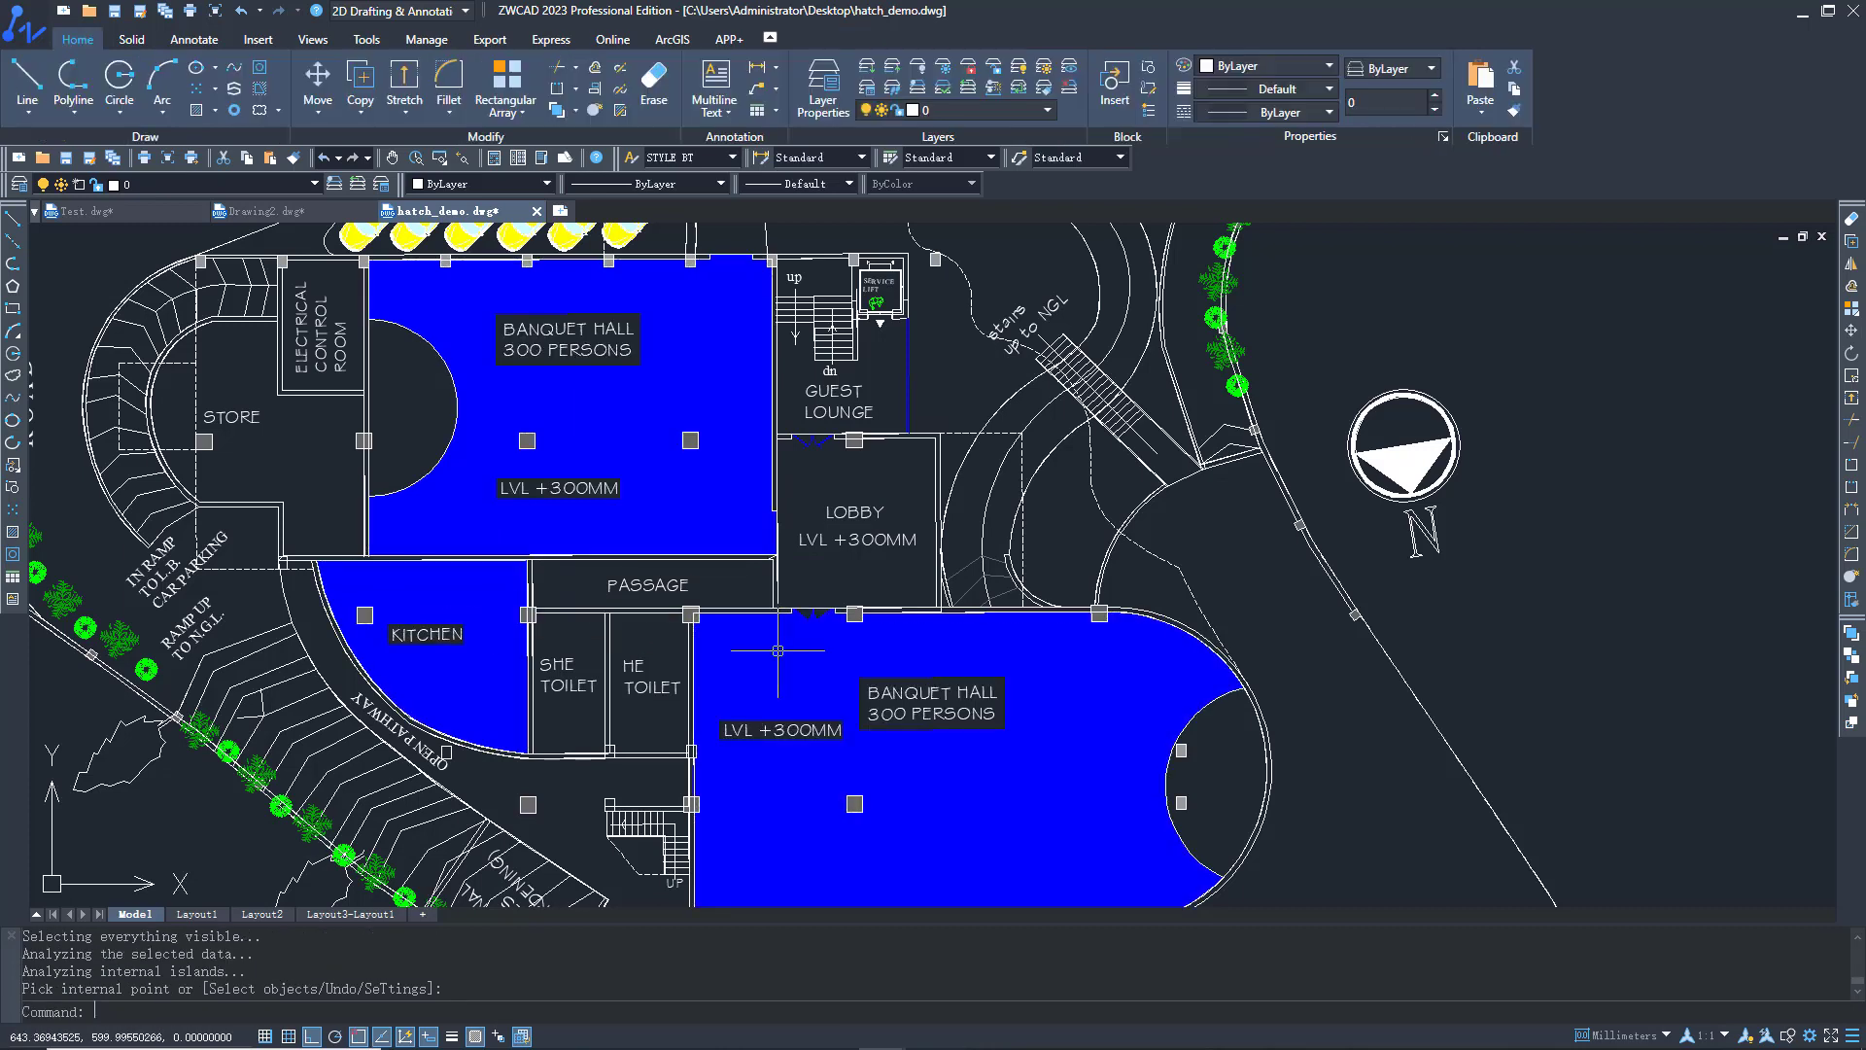
Pick a hatch colour in hatch_demo and switch to the Test drawing's cross-hatched corridor
left_click(548, 86)
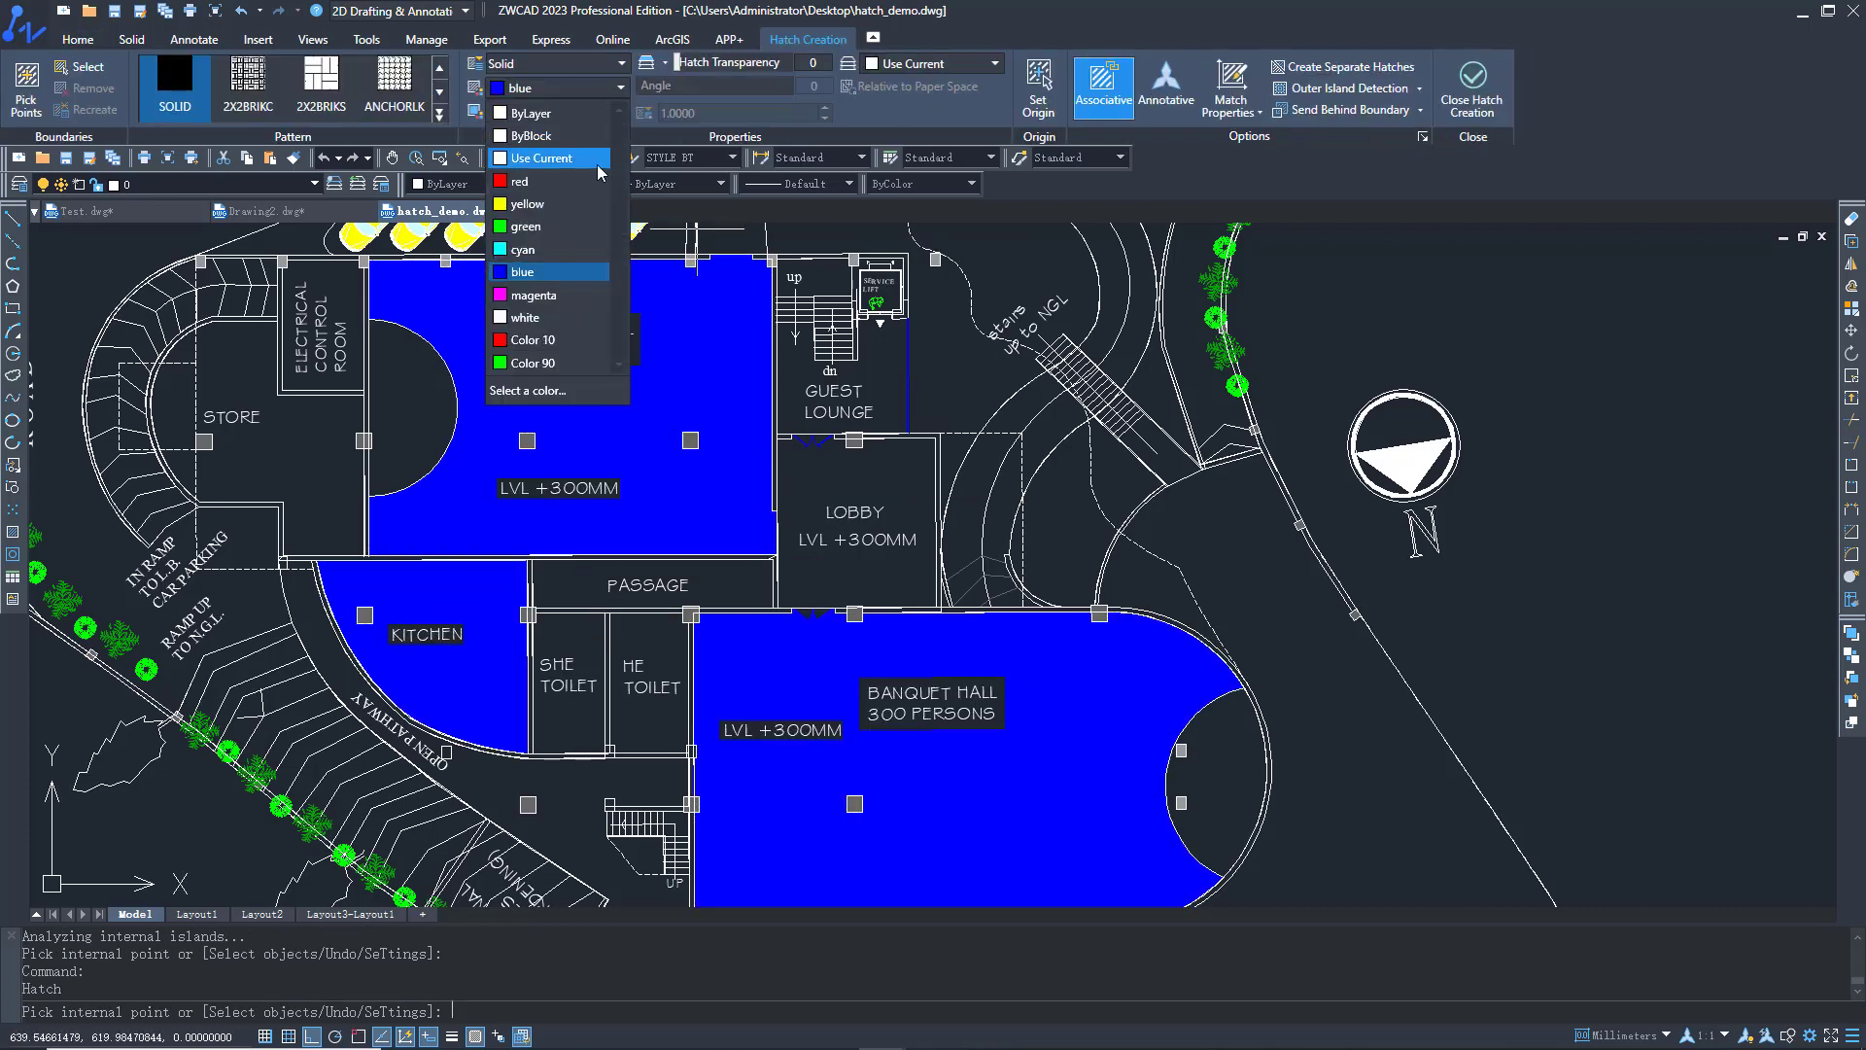
left_click(526, 203)
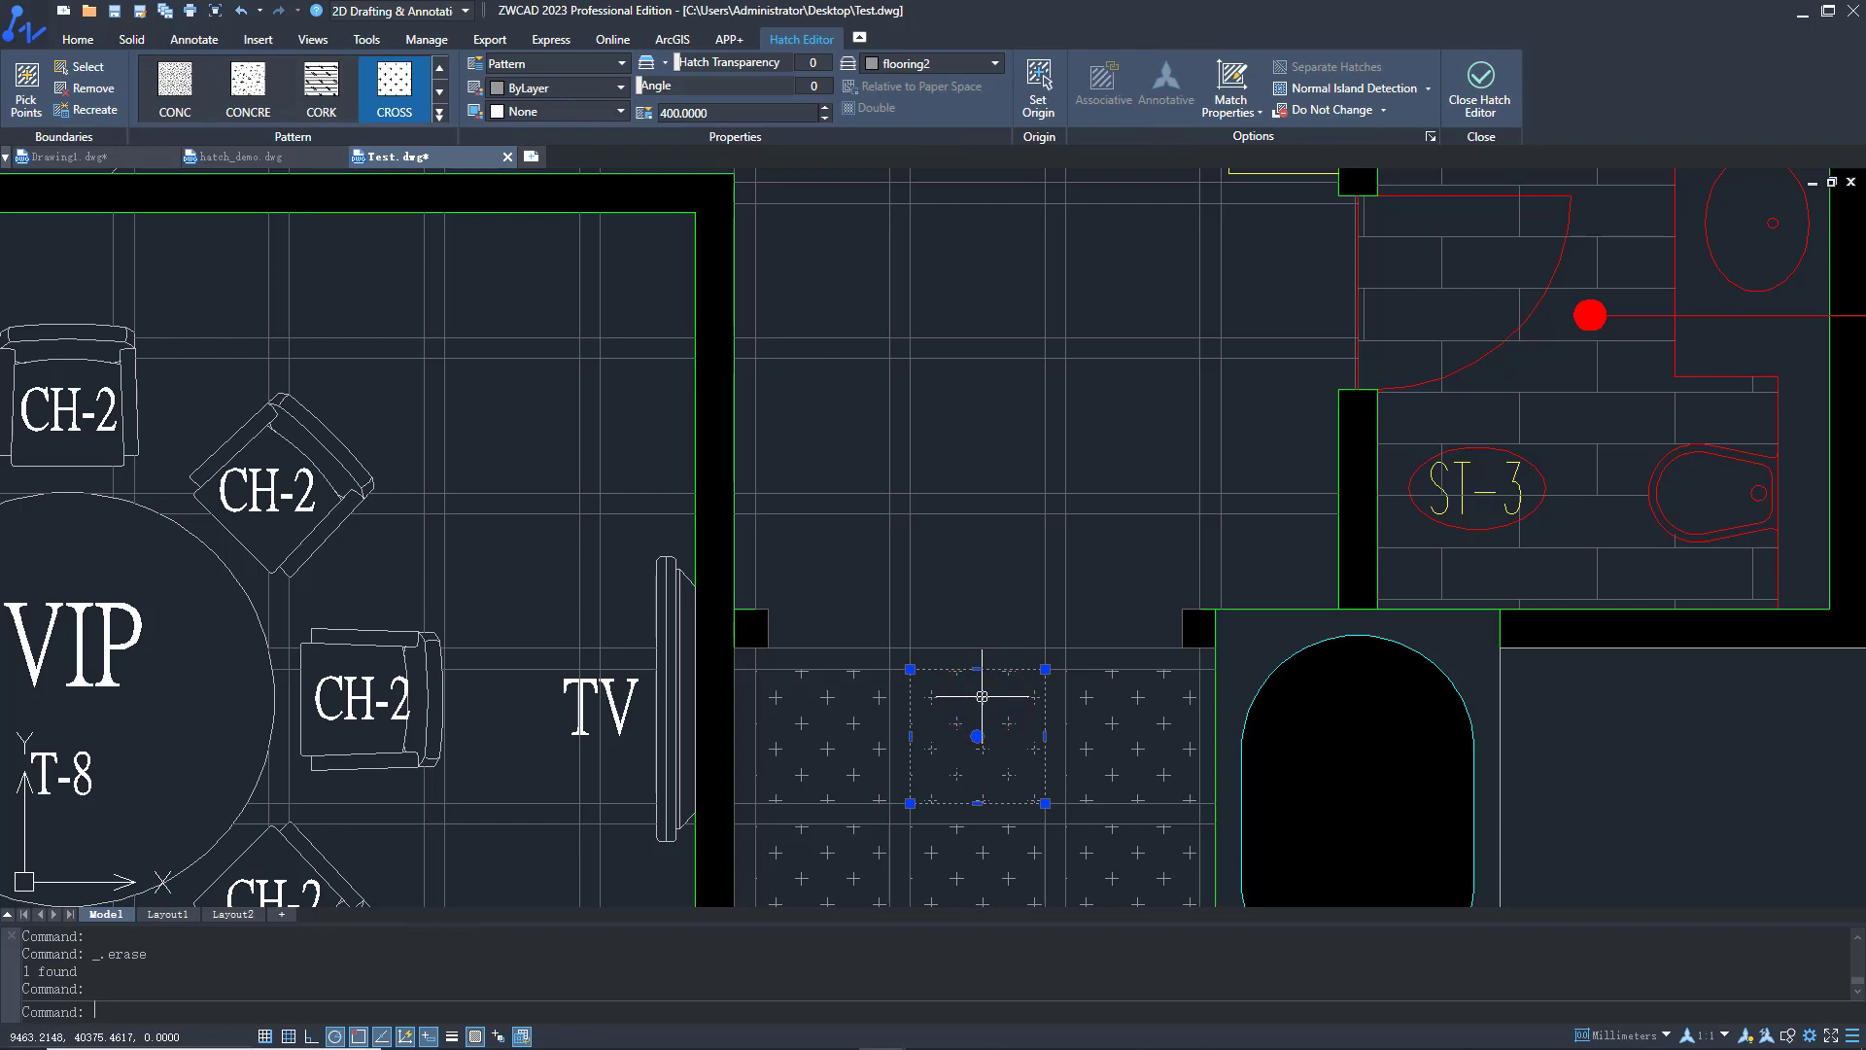
Clear the current selection with Esc before setting up a new Color 140 hatch
key("Escape")
type("HATCH")
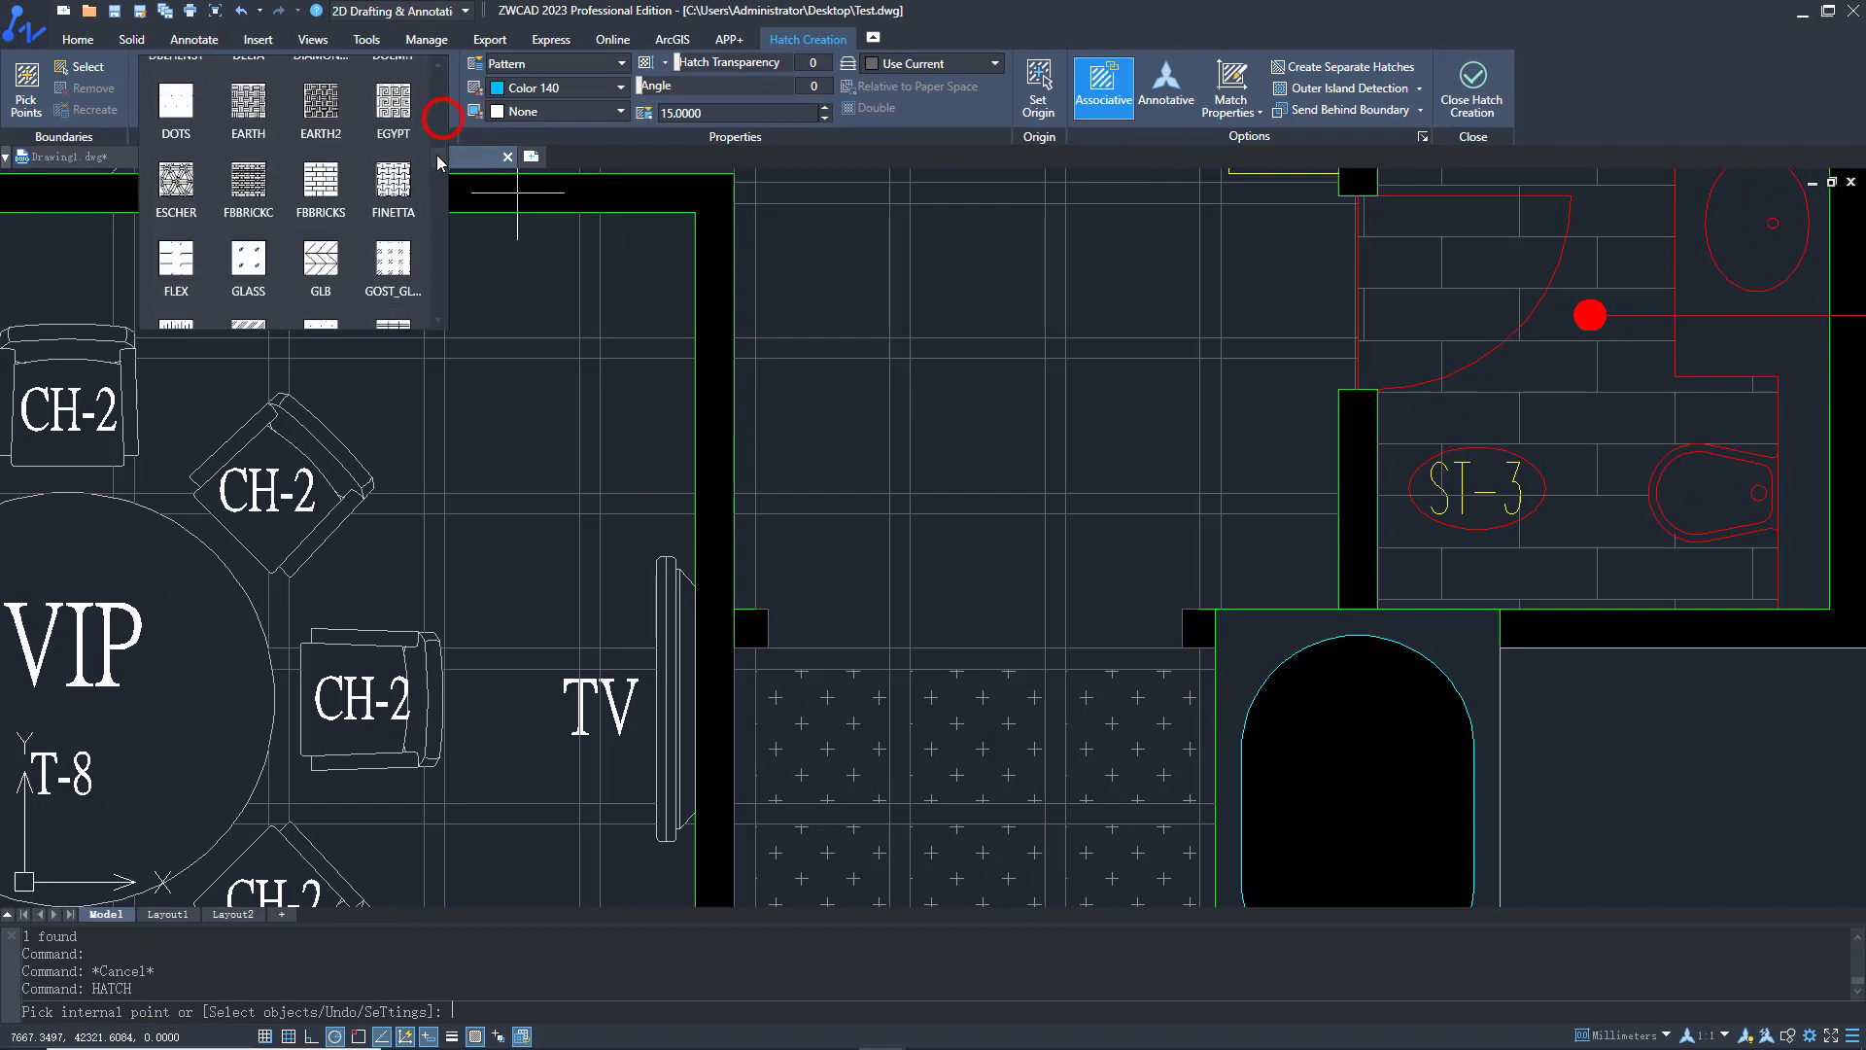
Choose the CONCRE concrete pattern for the new hatch
left_click(619, 87)
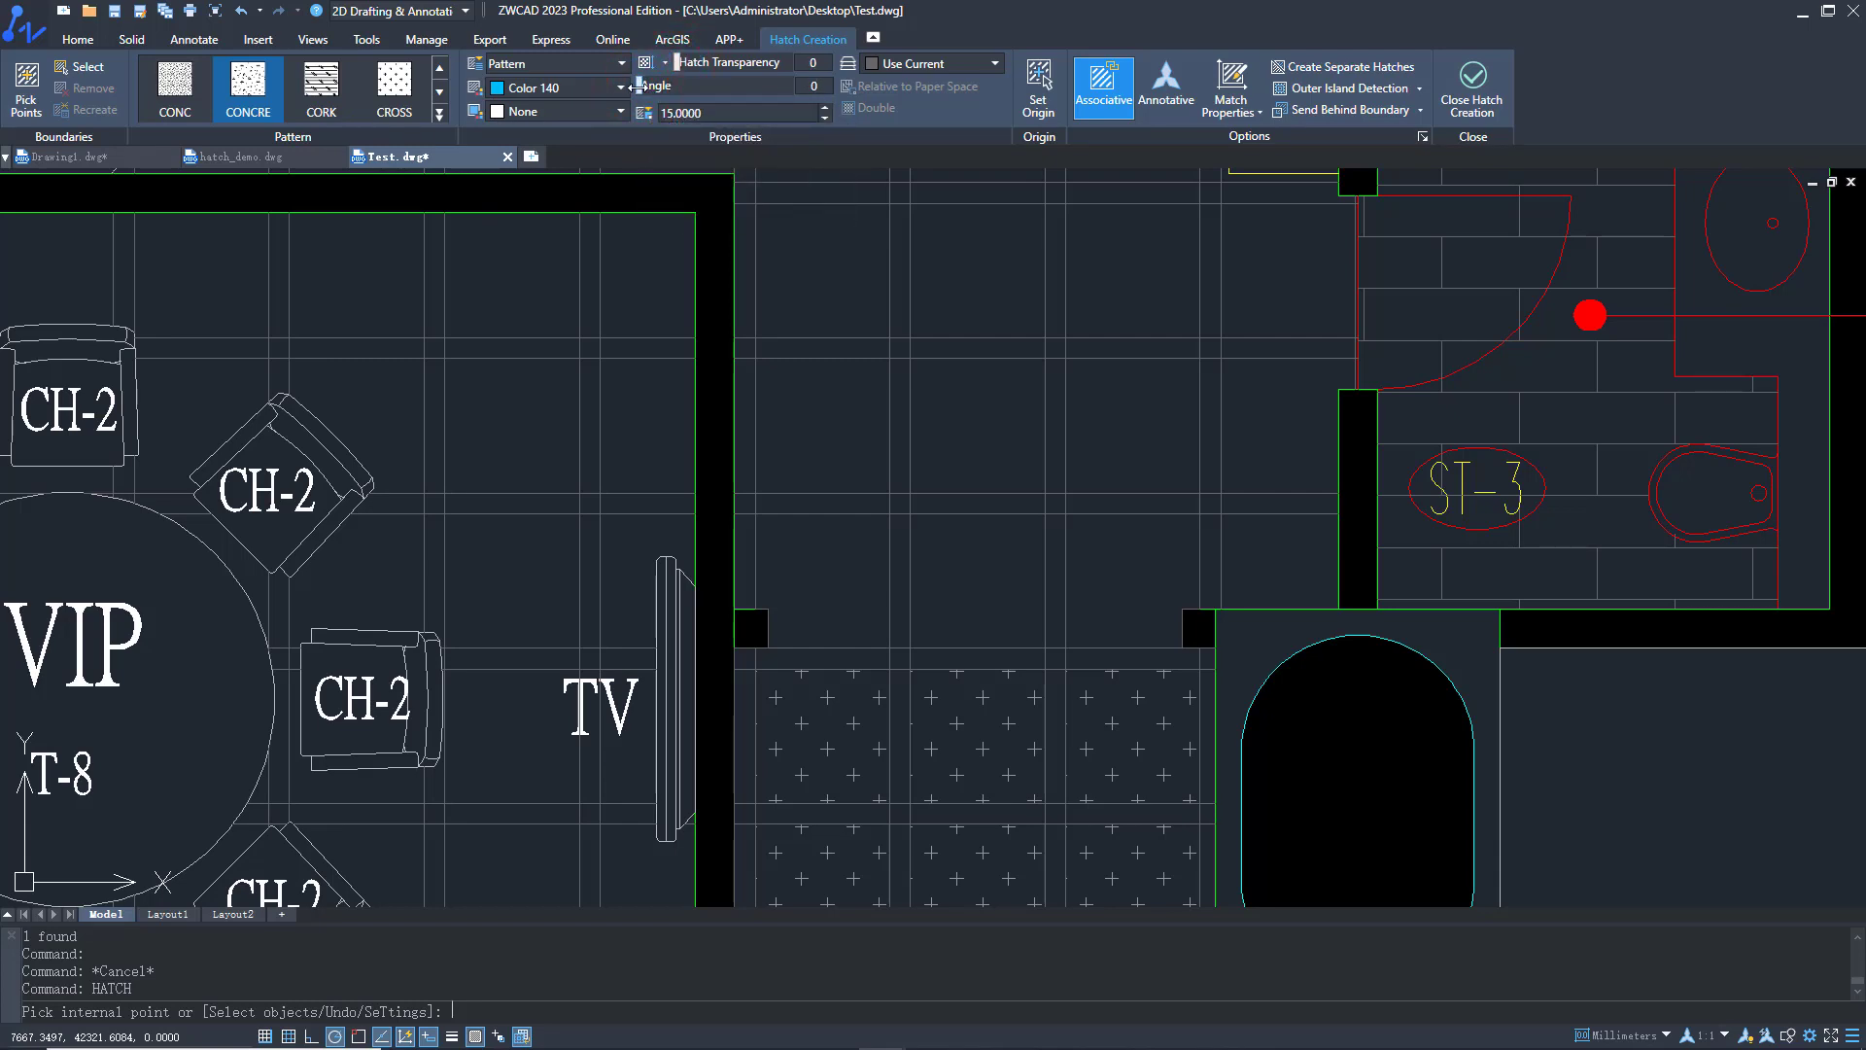
mouse_move(817, 560)
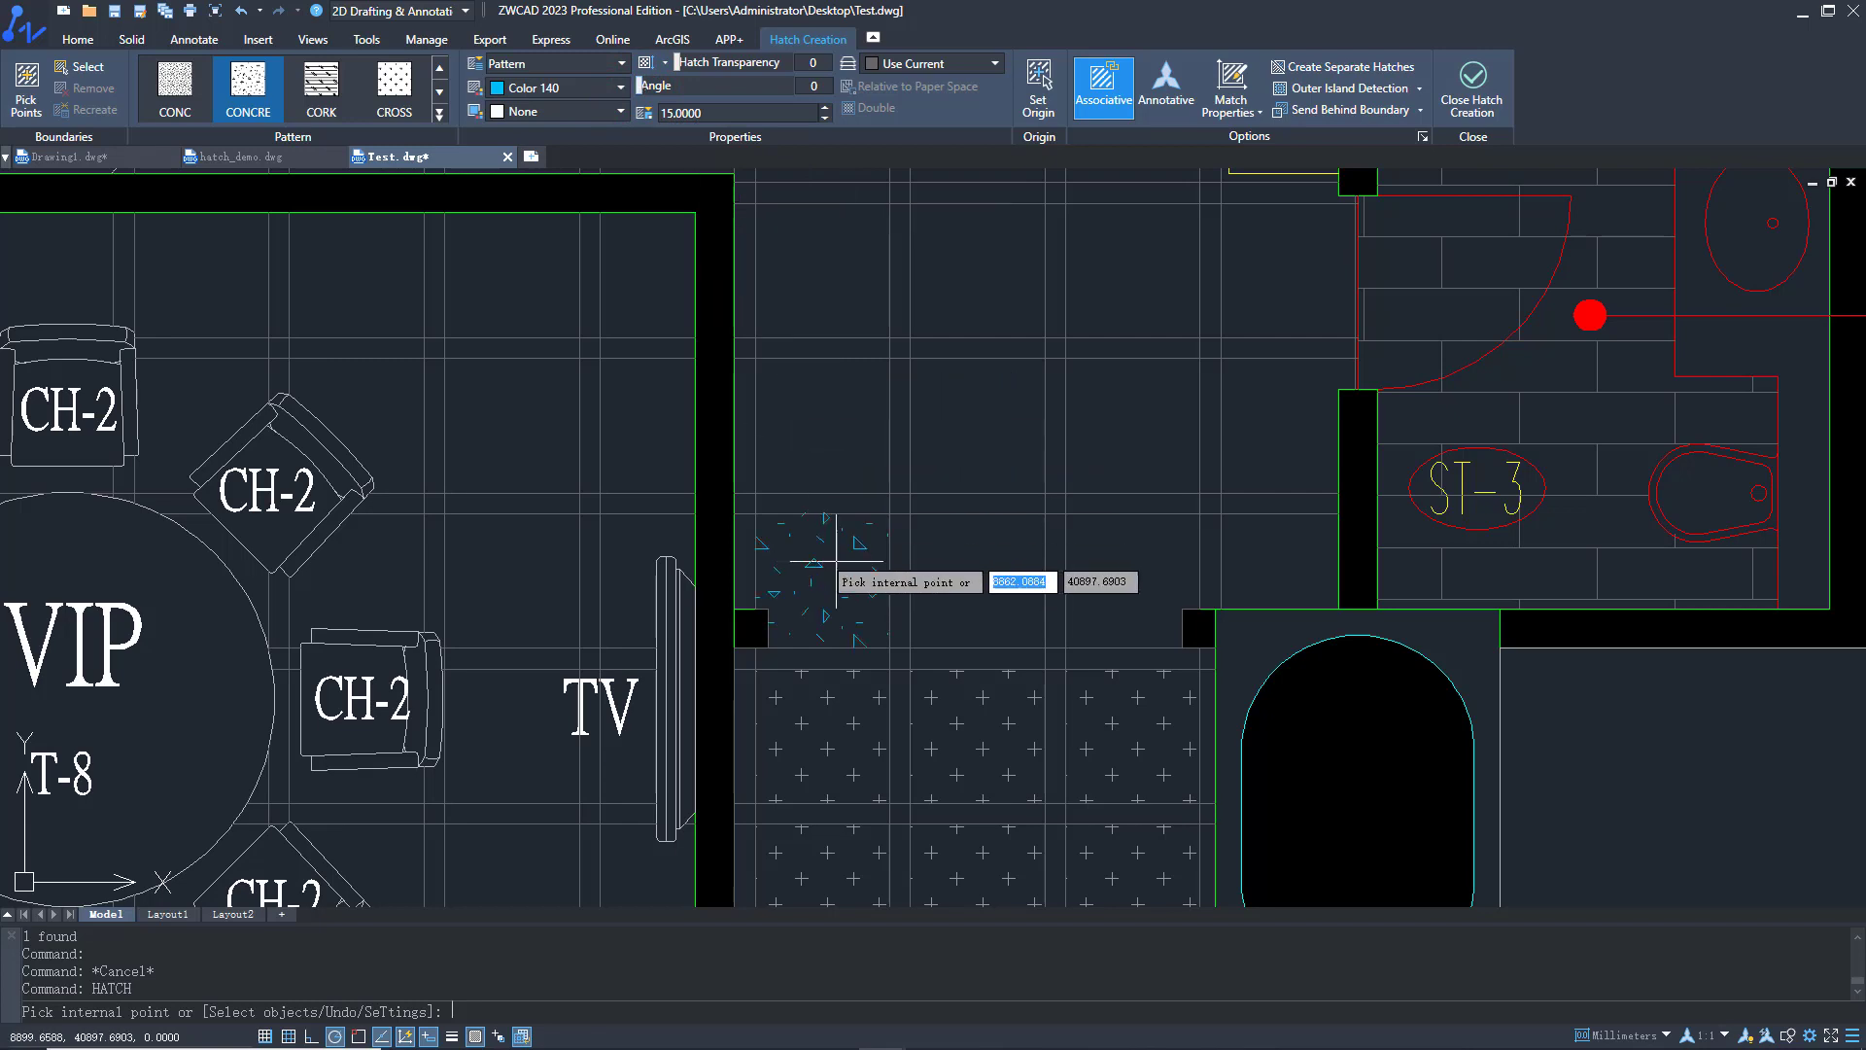
mouse_move(524, 185)
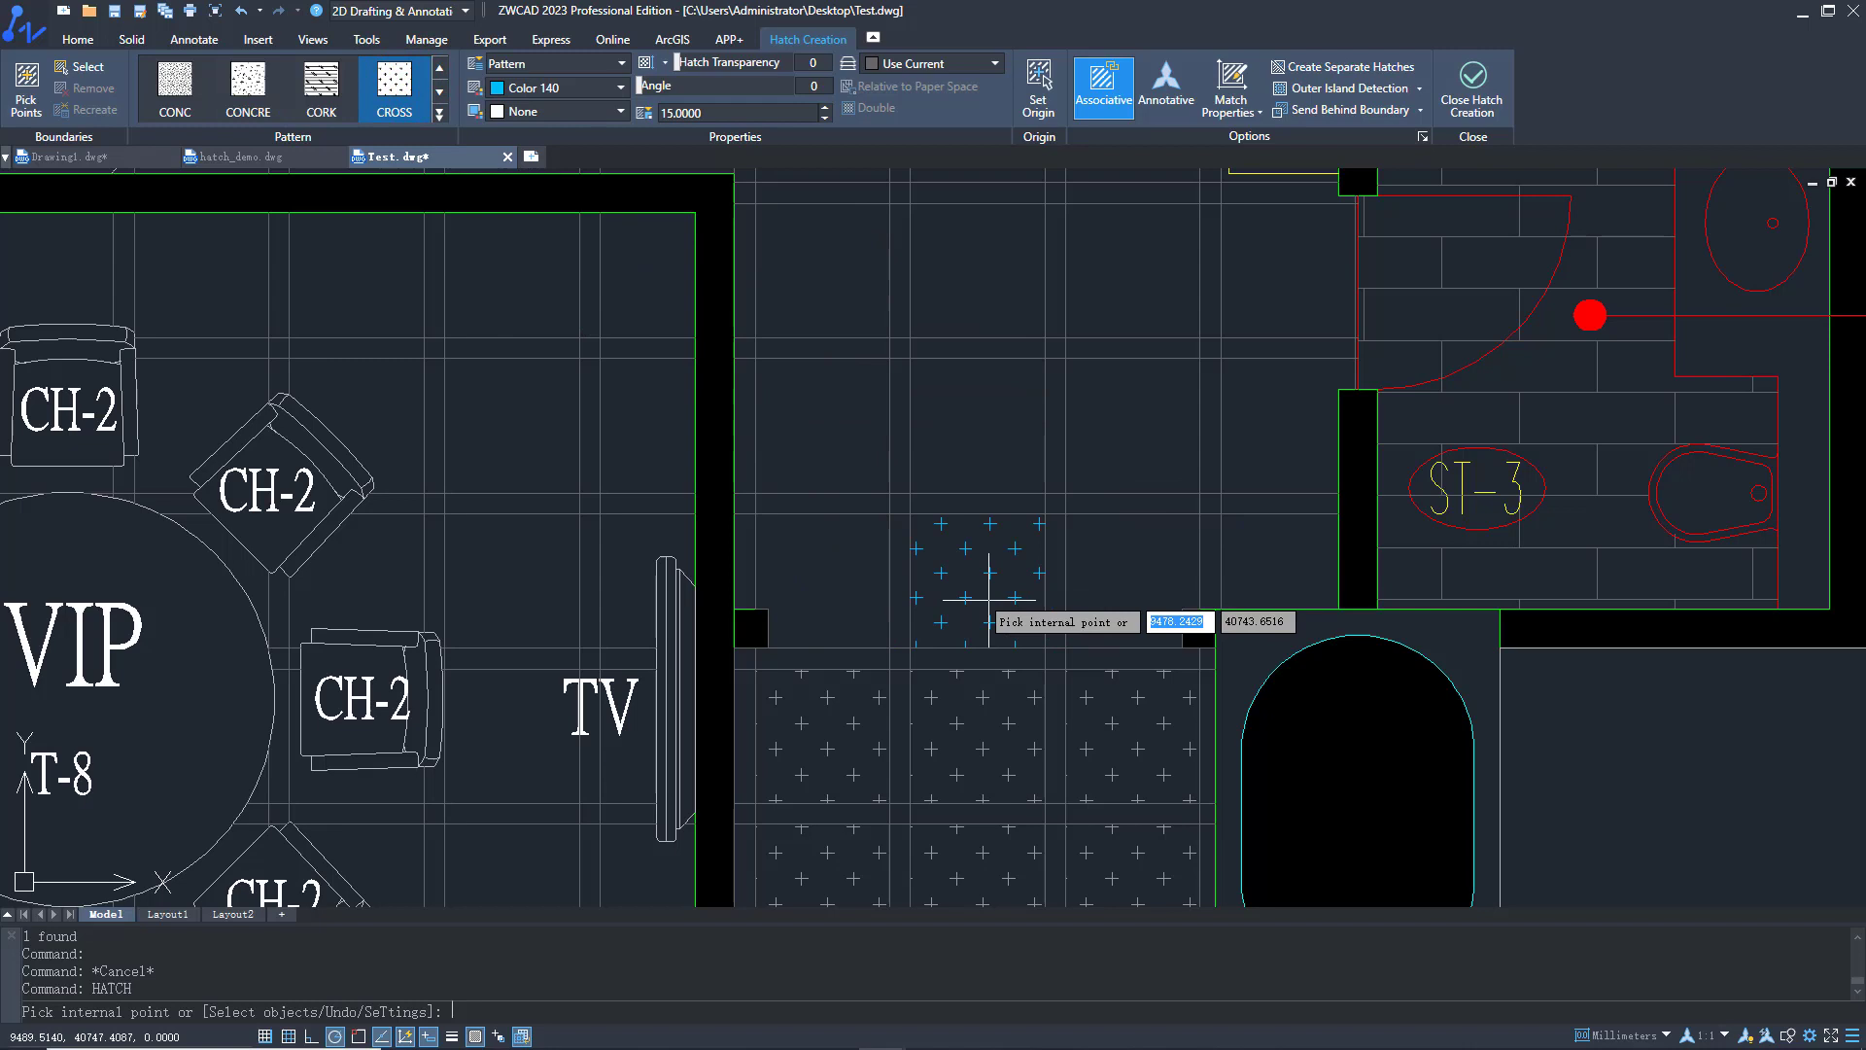
Fill the strip above the lower corridor with the CROSS pattern at scale 800
left_click(1030, 593)
type("800.0000")
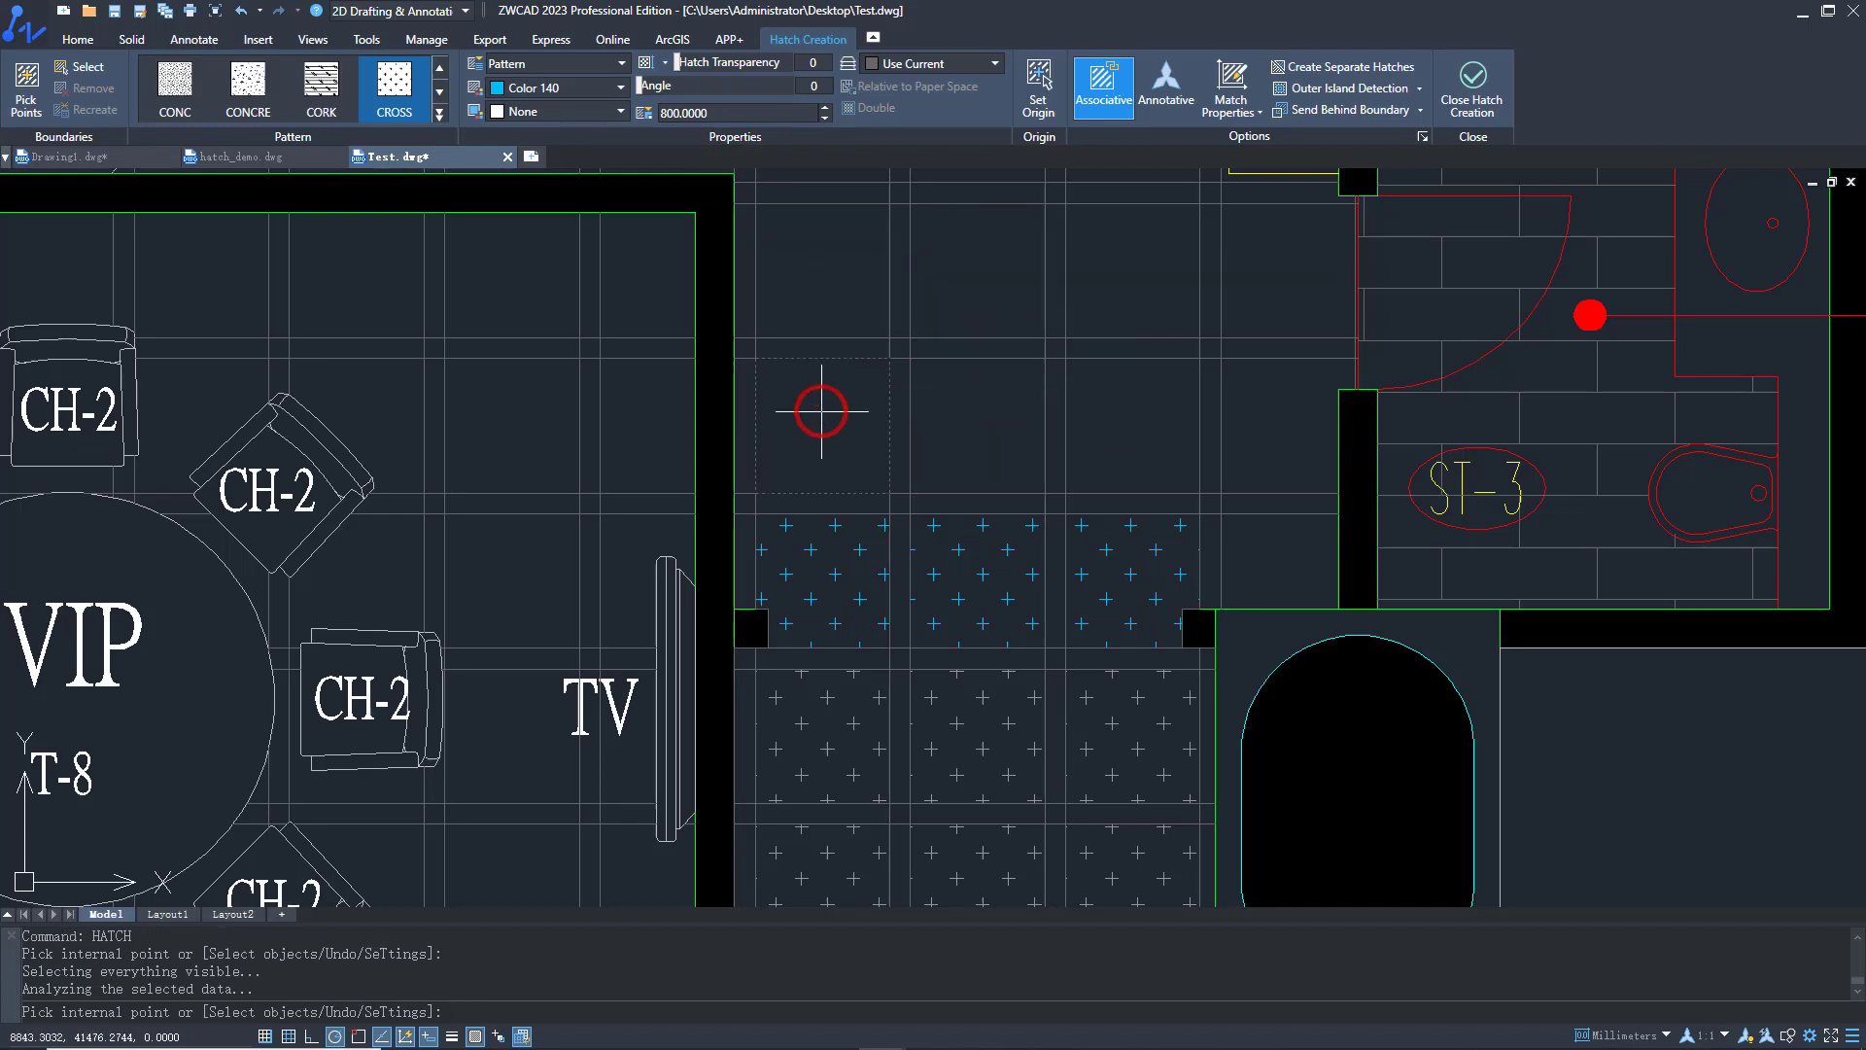
Try hatching the upper area, then dismiss the Too Large Hatch Scale warning
left_click(821, 414)
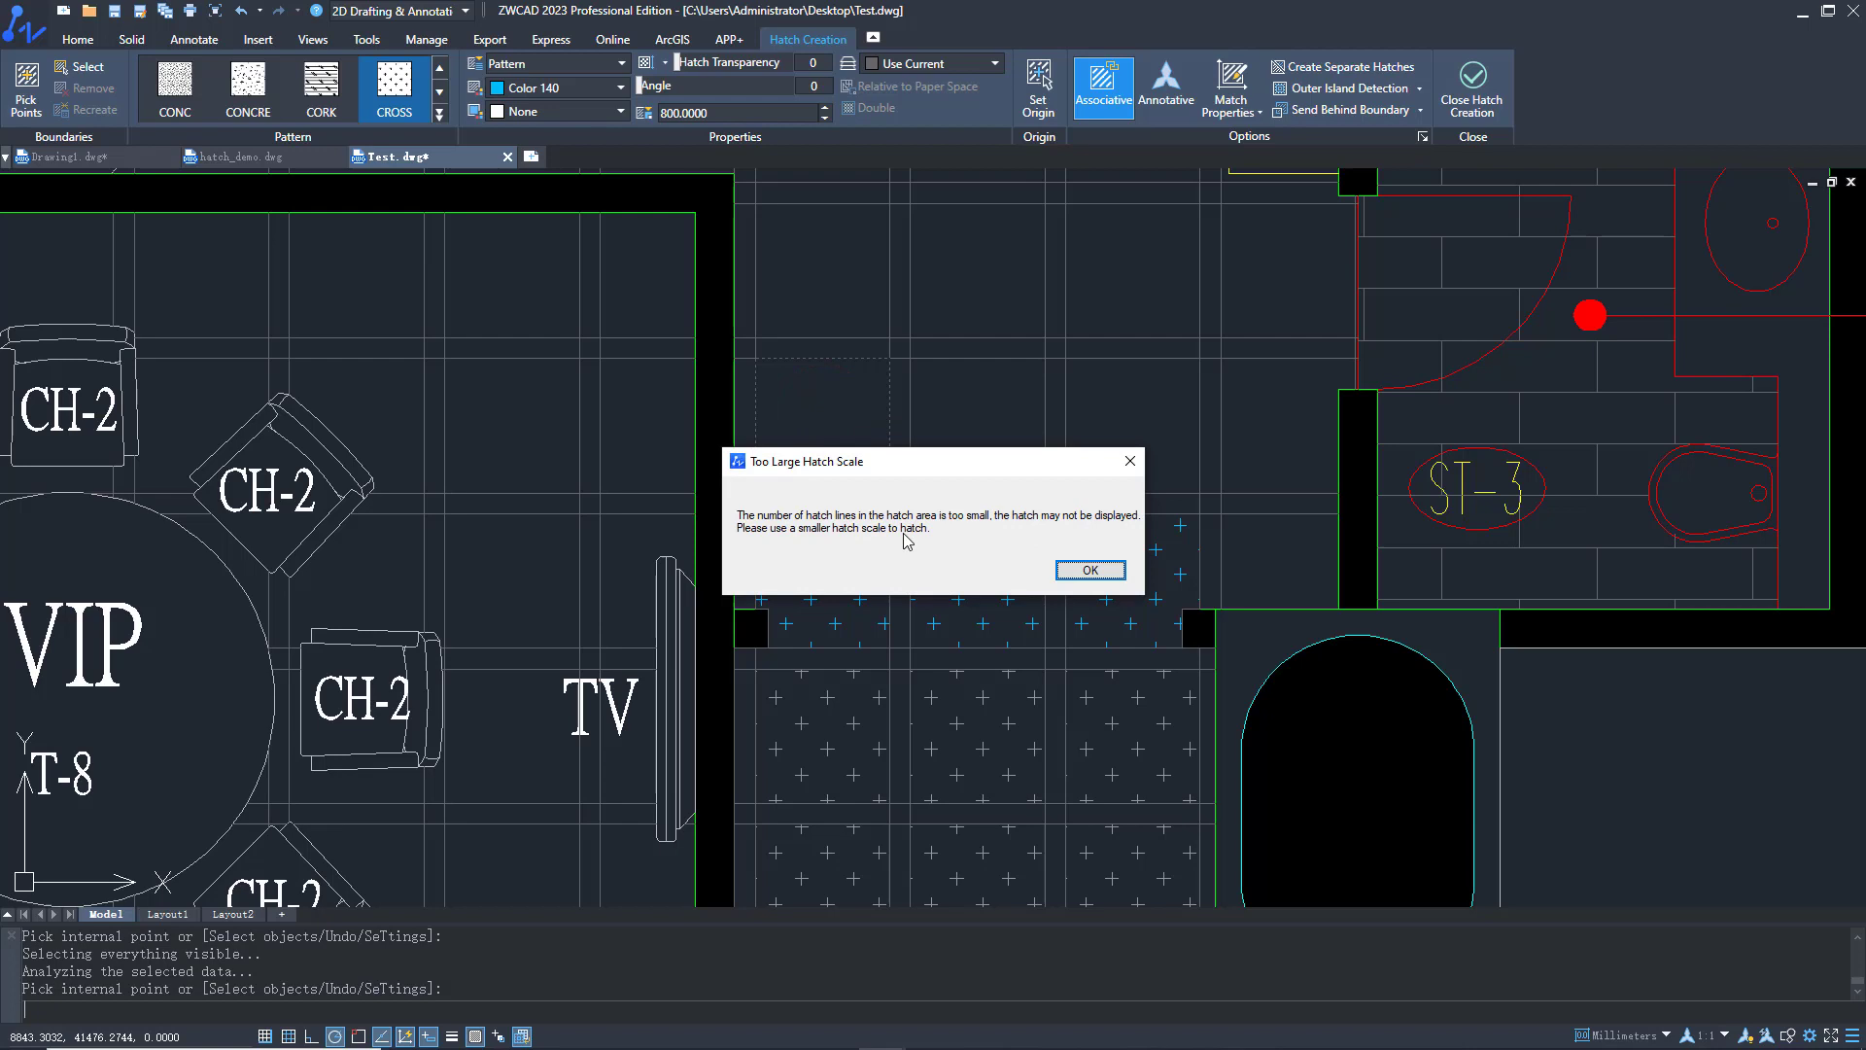
left_click(1087, 569)
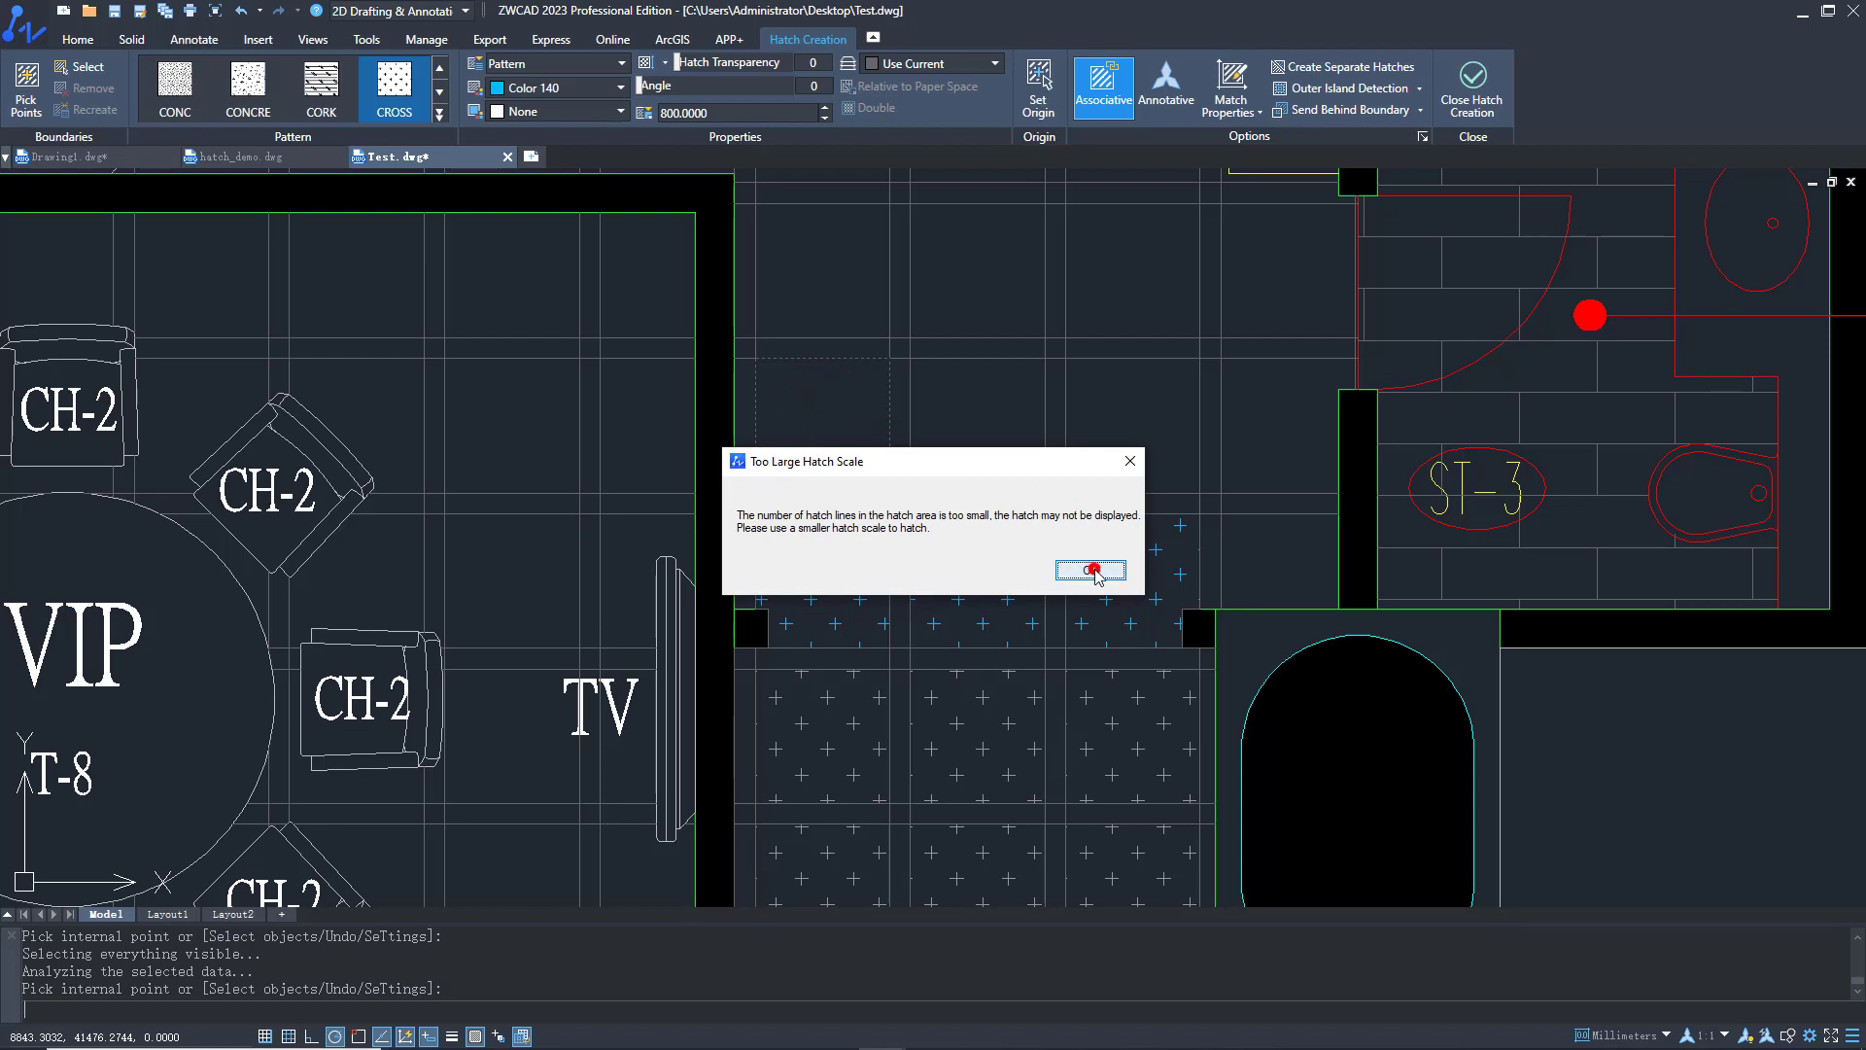
left_click(1088, 569)
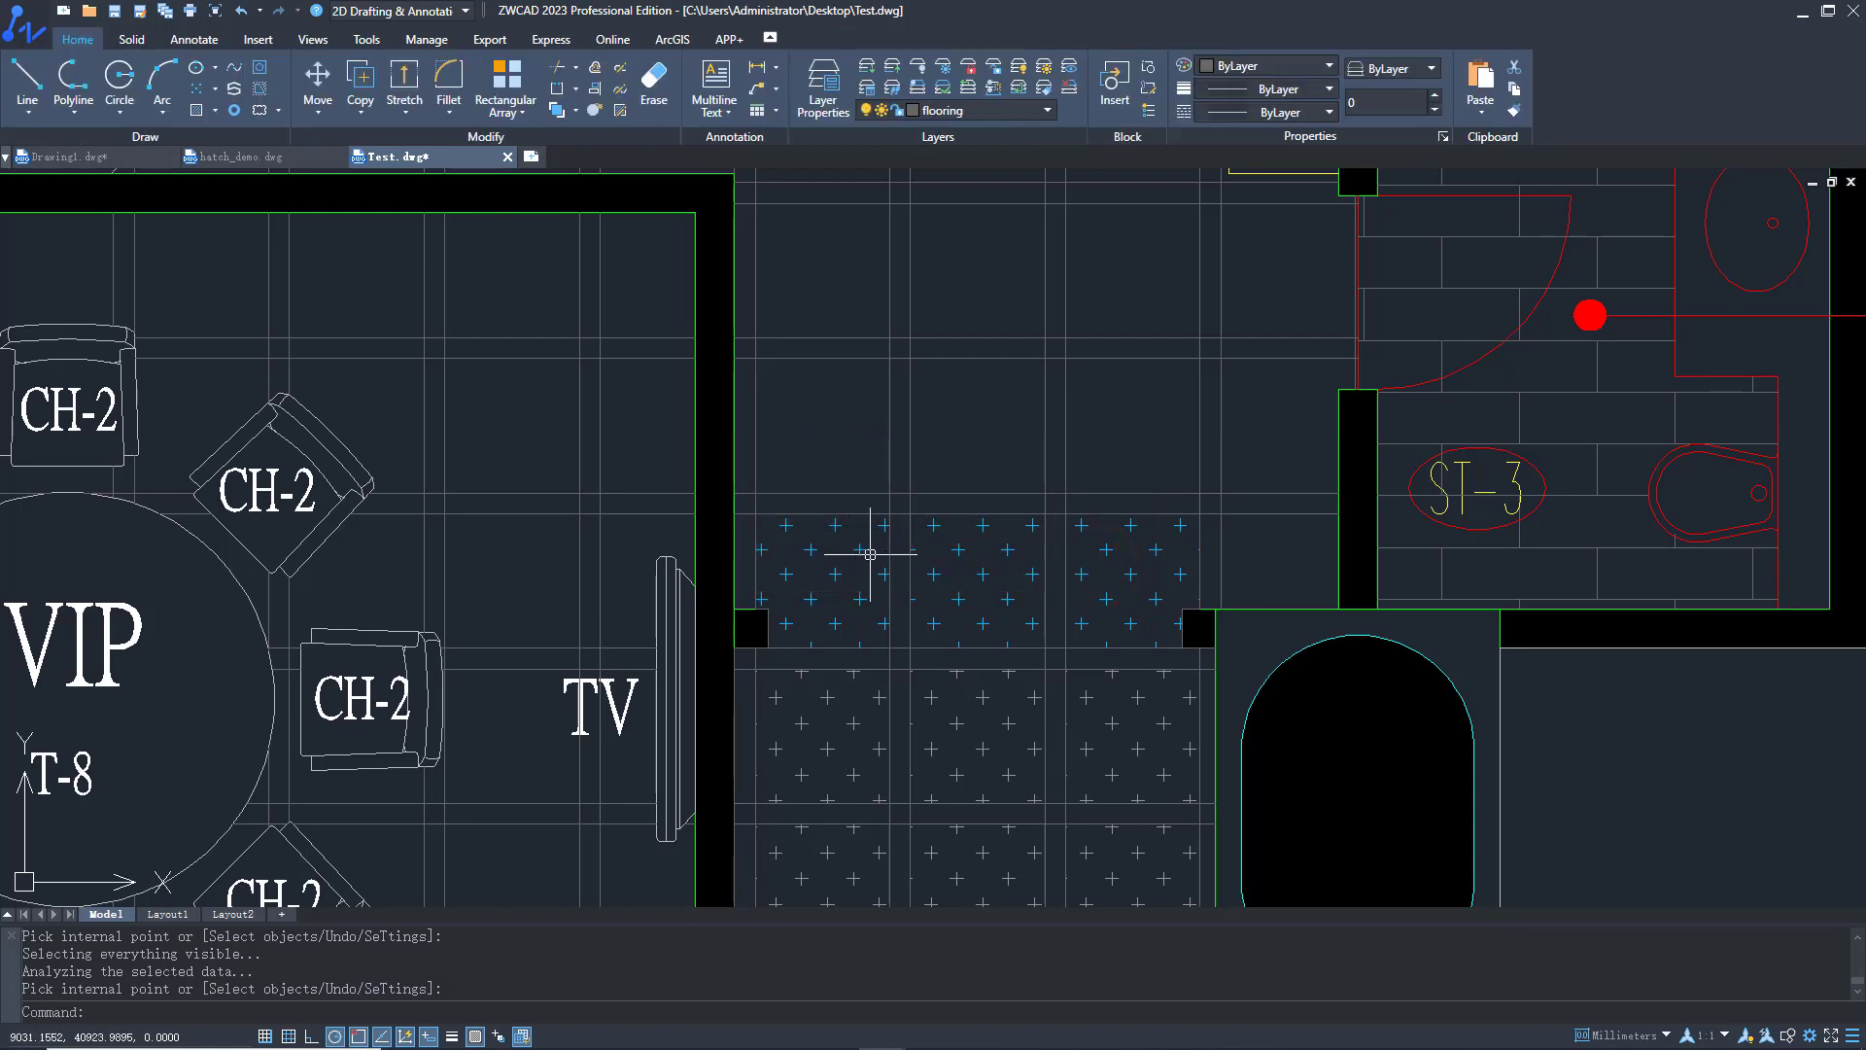
Move the cross hatch's origin to the strip's lower edge and pick the upper rectangle as boundary
right_click(869, 553)
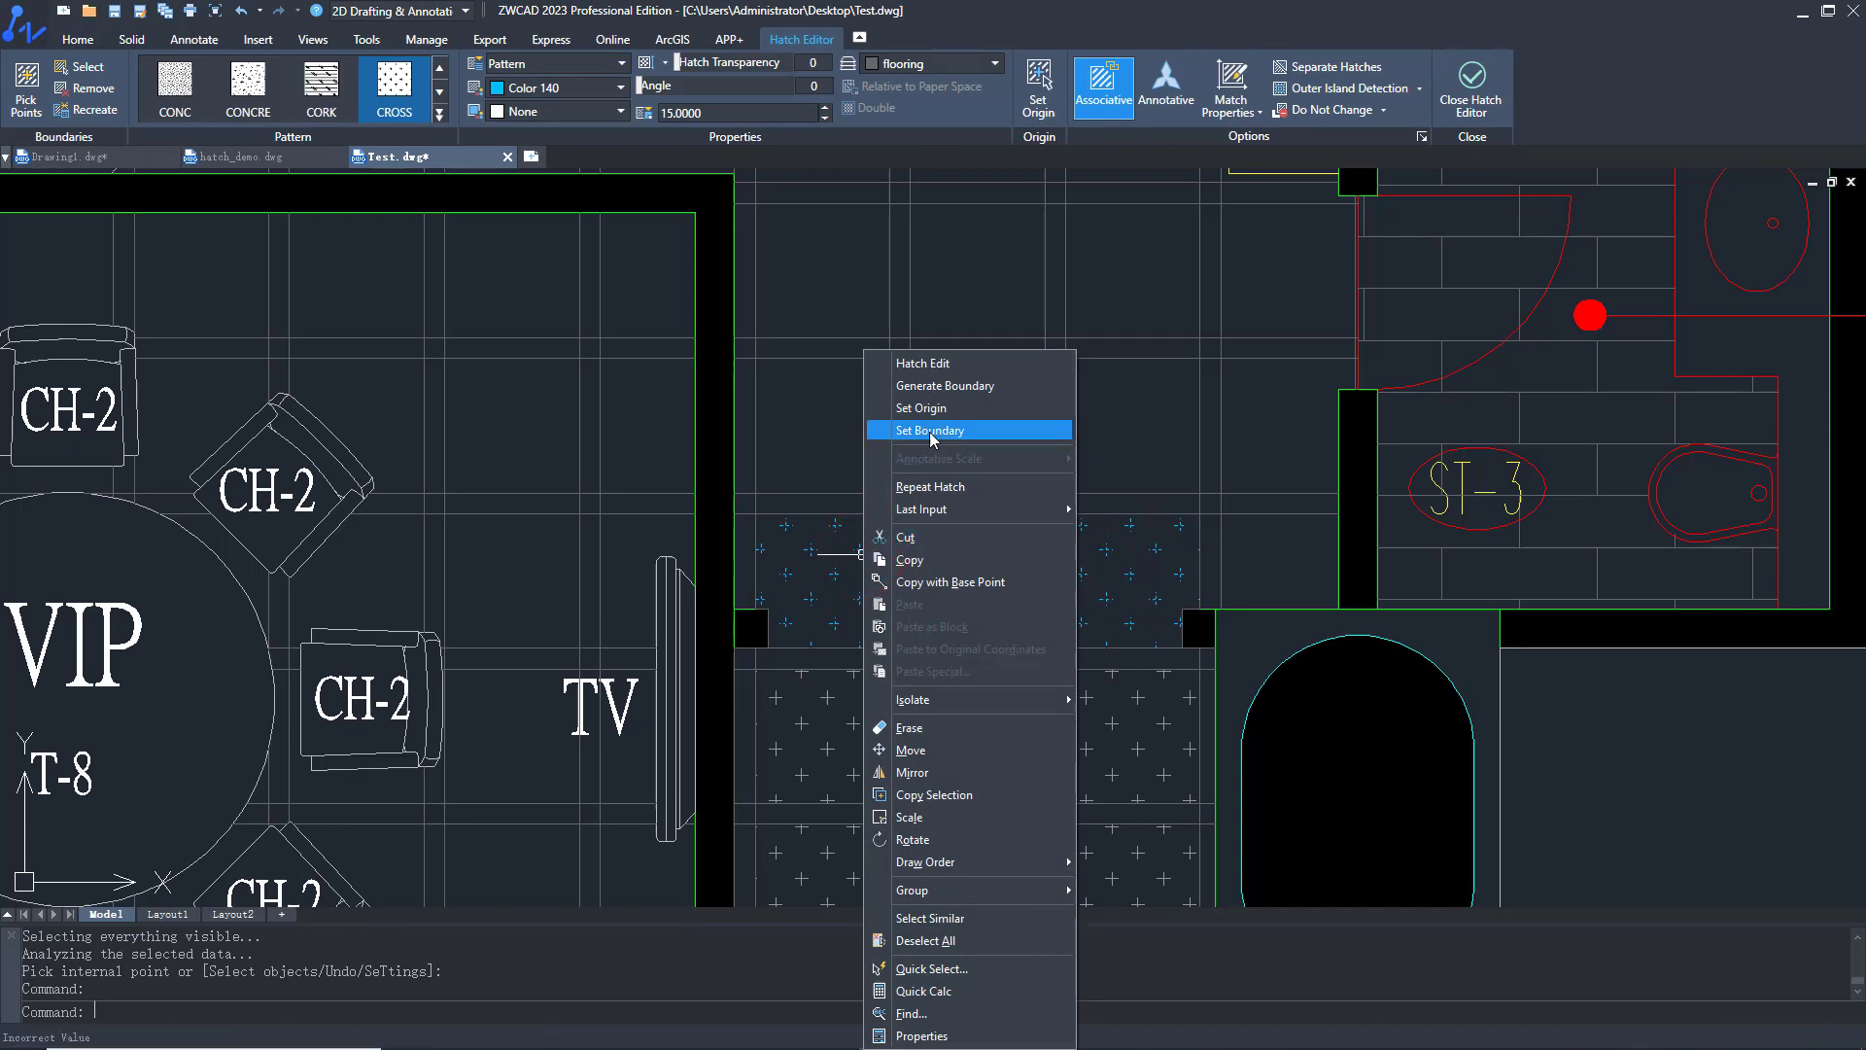
left_click(921, 408)
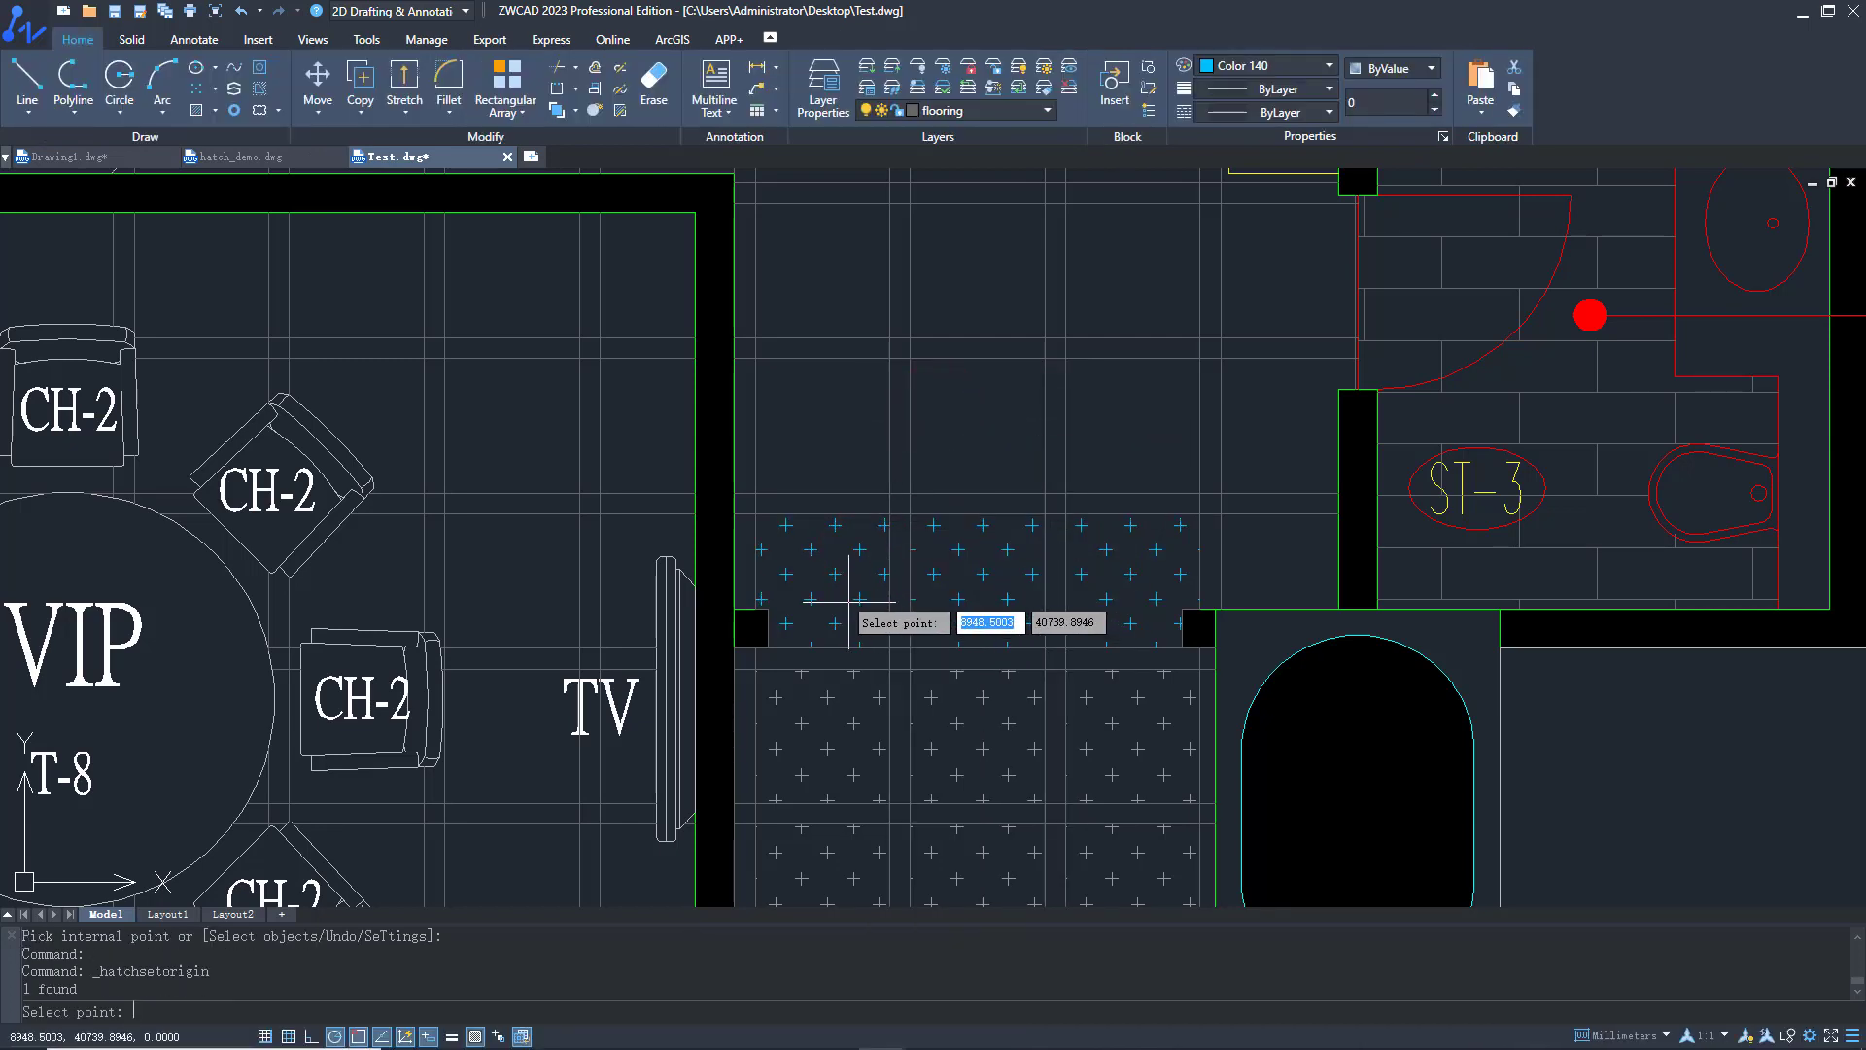
left_click(858, 599)
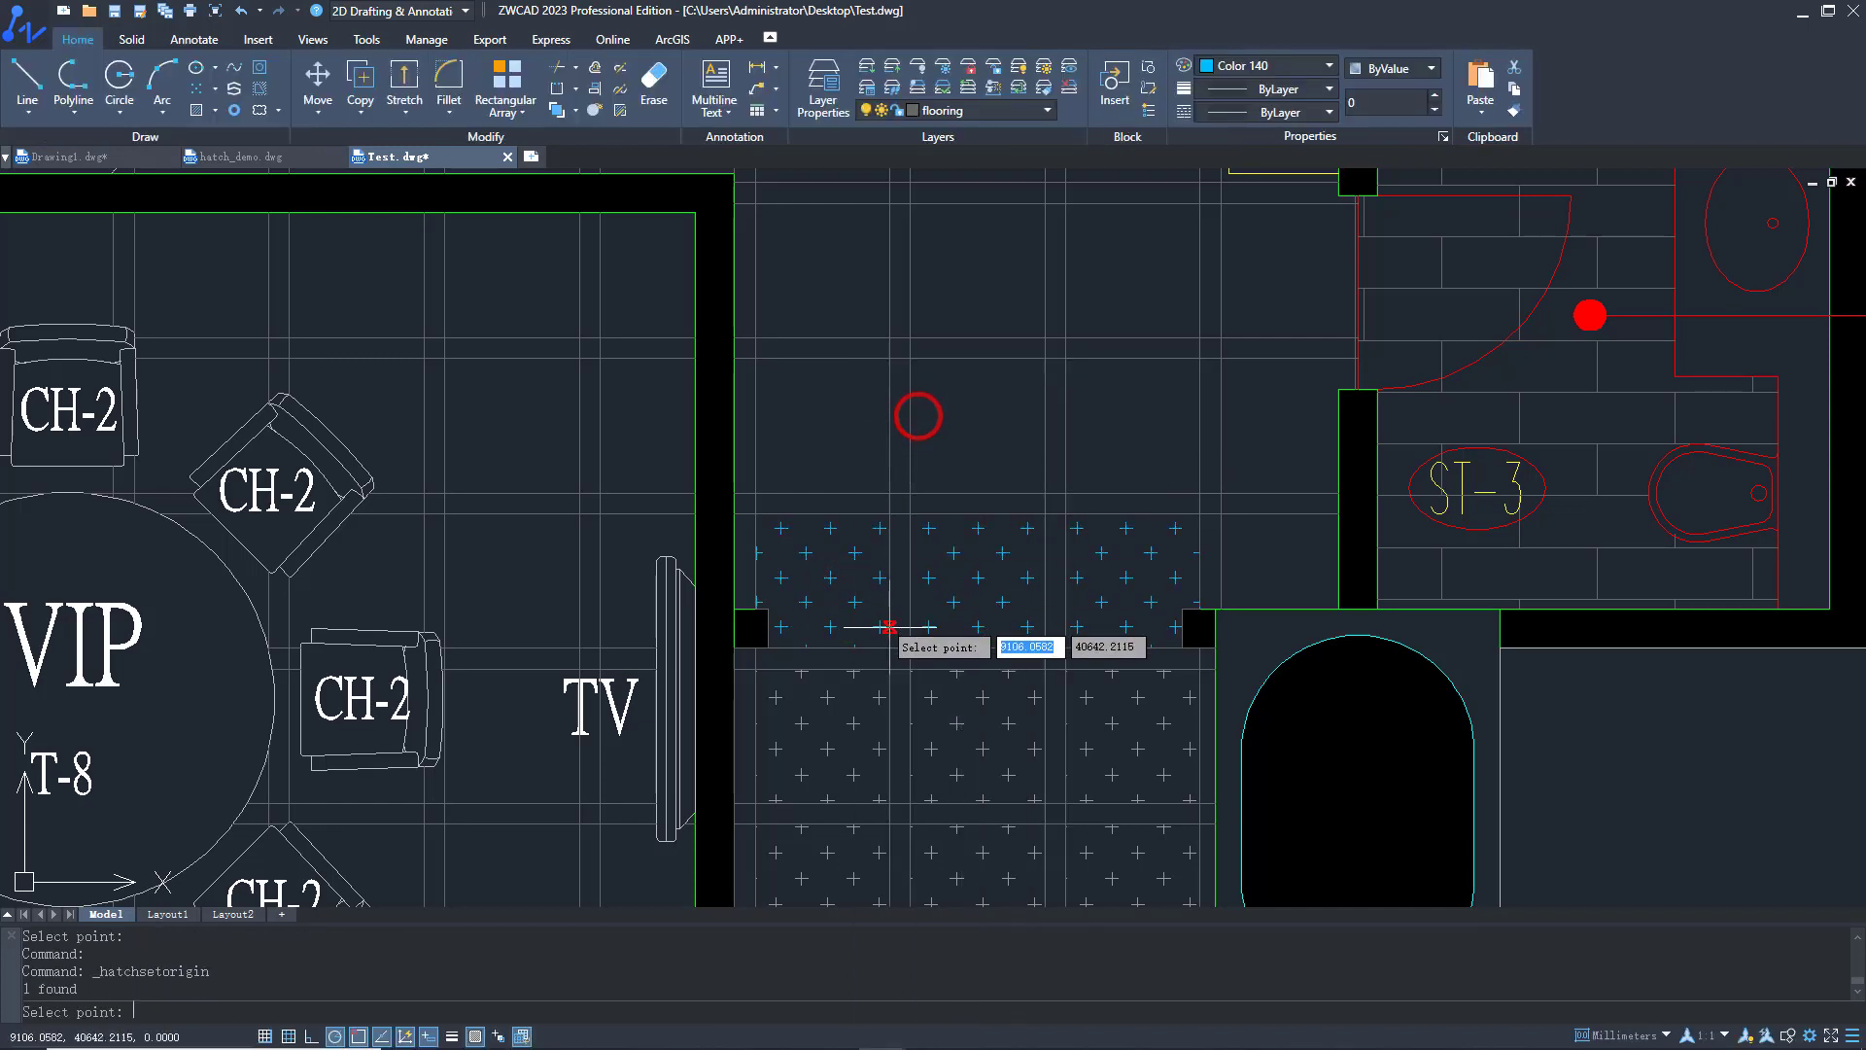
left_click(892, 646)
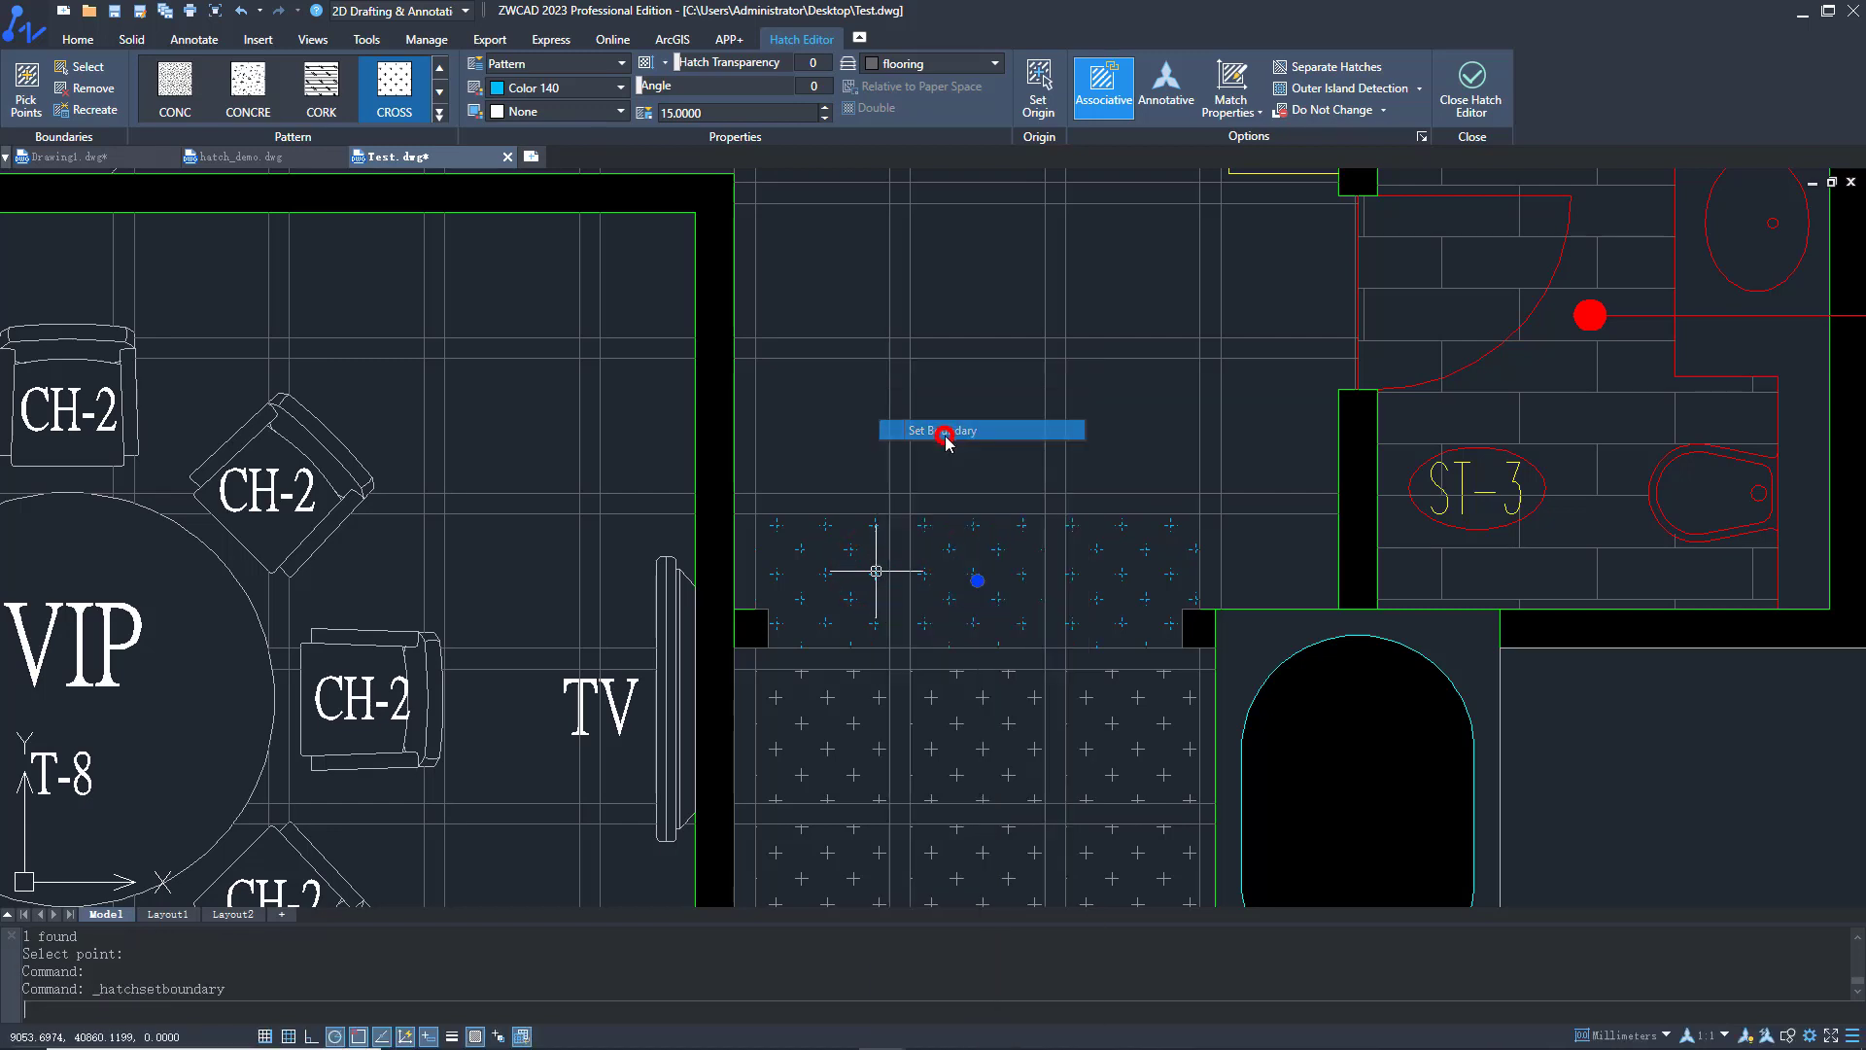
left_click(979, 429)
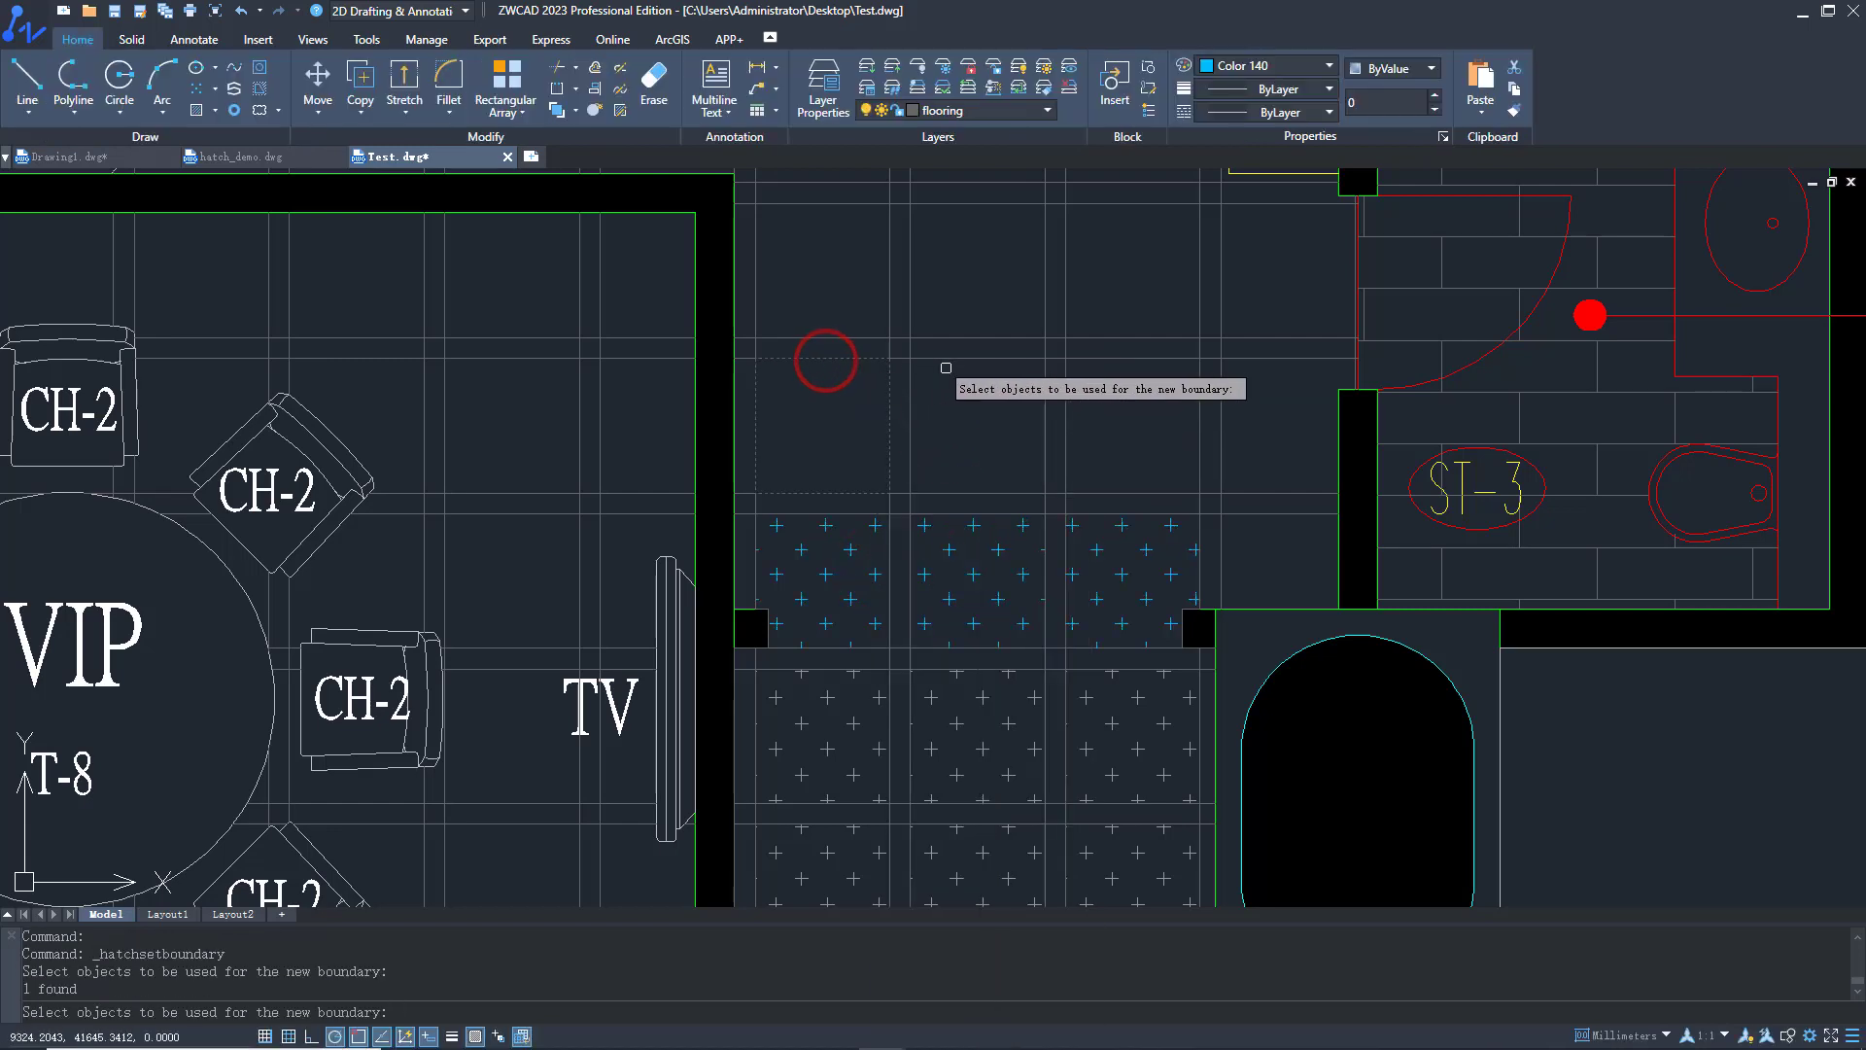